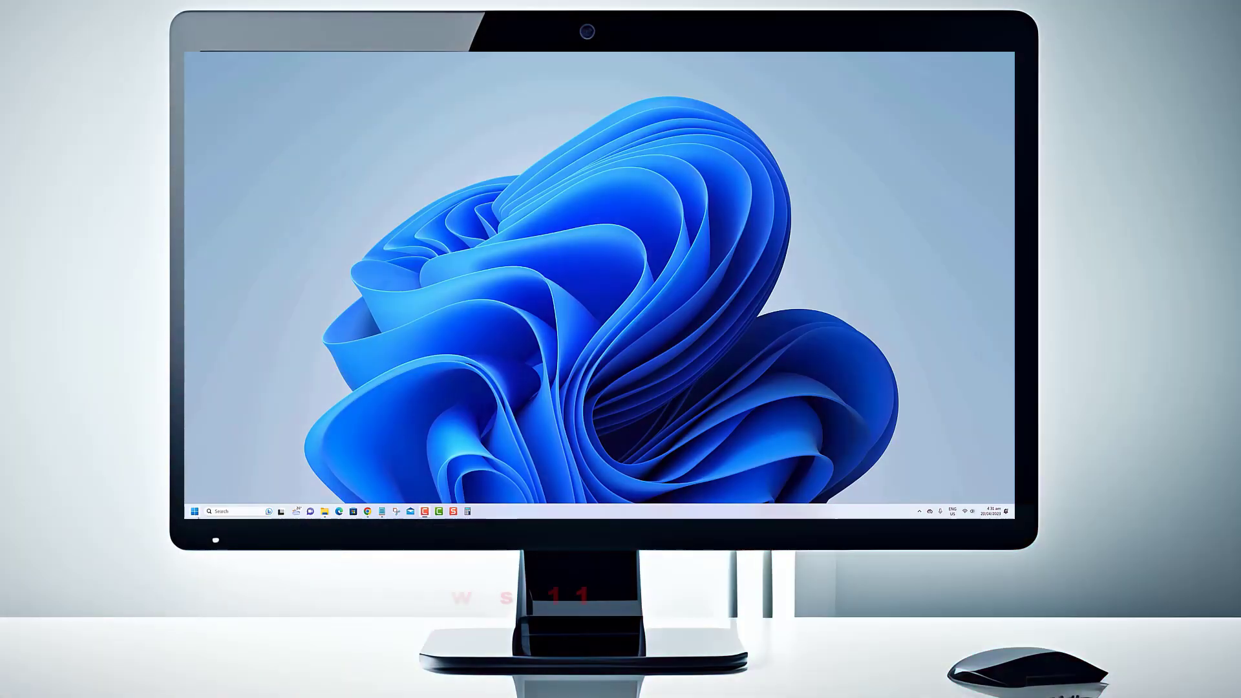
Launch Settings from Start and browse the Network & internet and Bluetooth & devices pages, returning to System.
{"action": "left_click", "coordinate": [194, 511]}
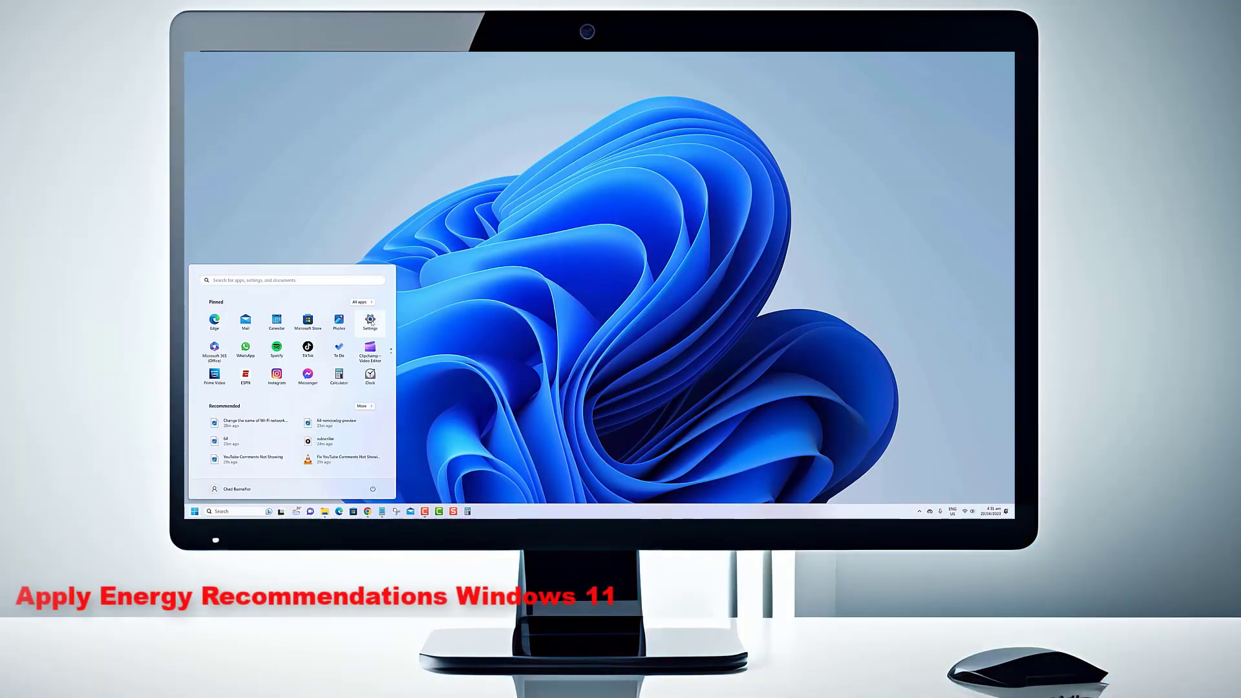
{"action": "left_click", "coordinate": [370, 321]}
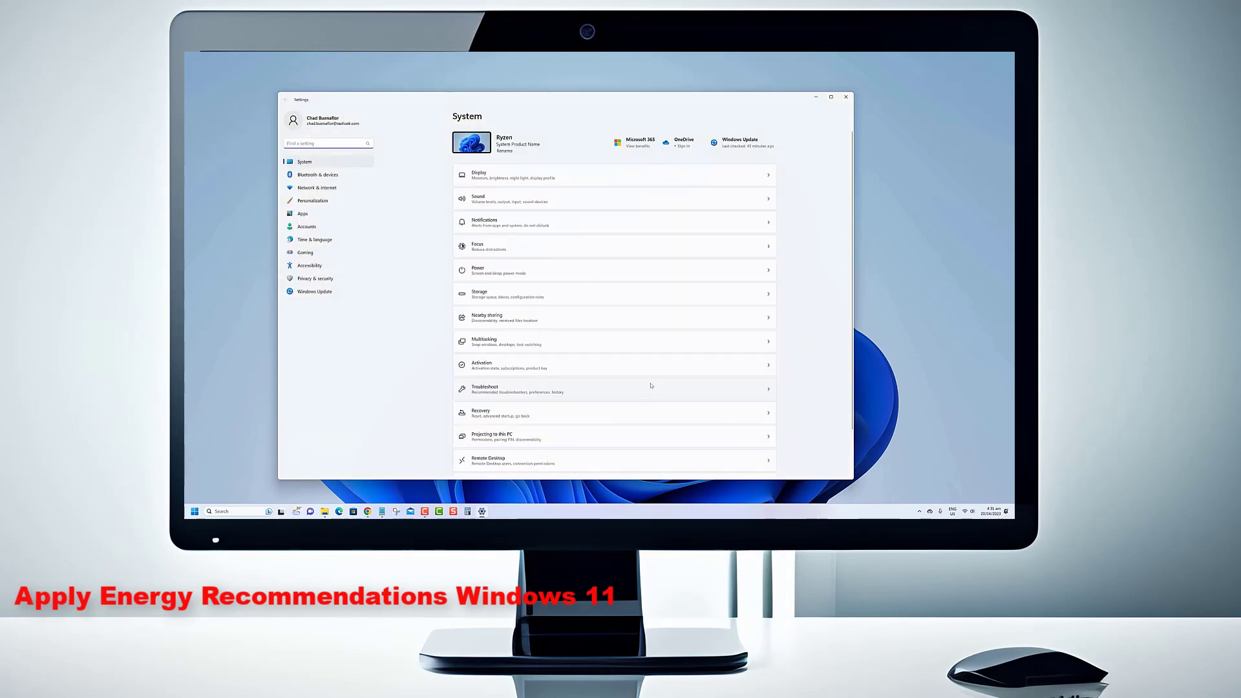
{"action": "scroll", "scroll_direction": "down", "scroll_amount": 3}
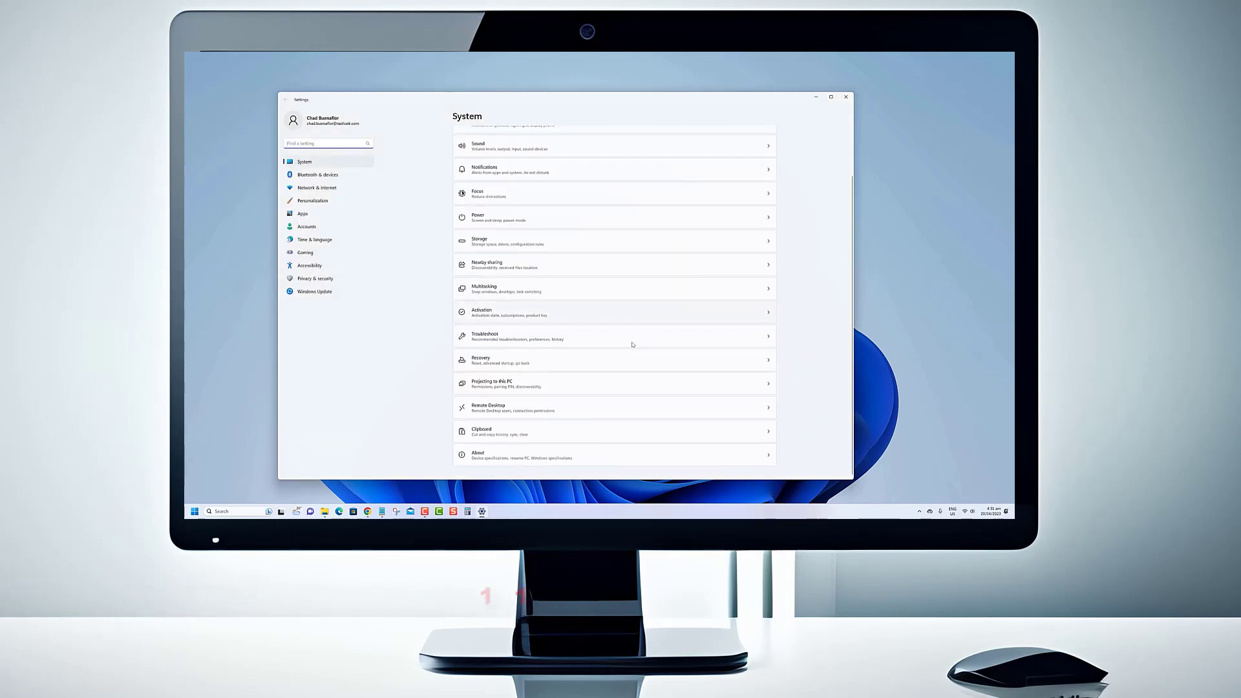
{"action": "left_click", "coordinate": [315, 188]}
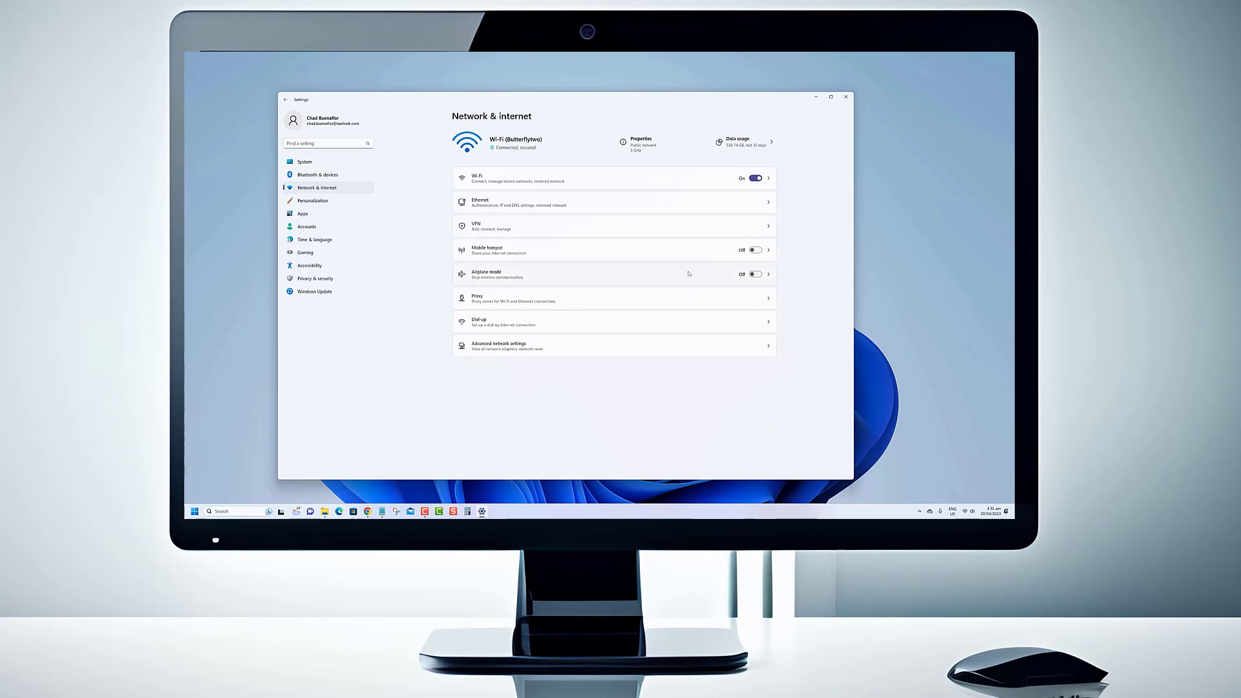
{"action": "left_click", "coordinate": [305, 162]}
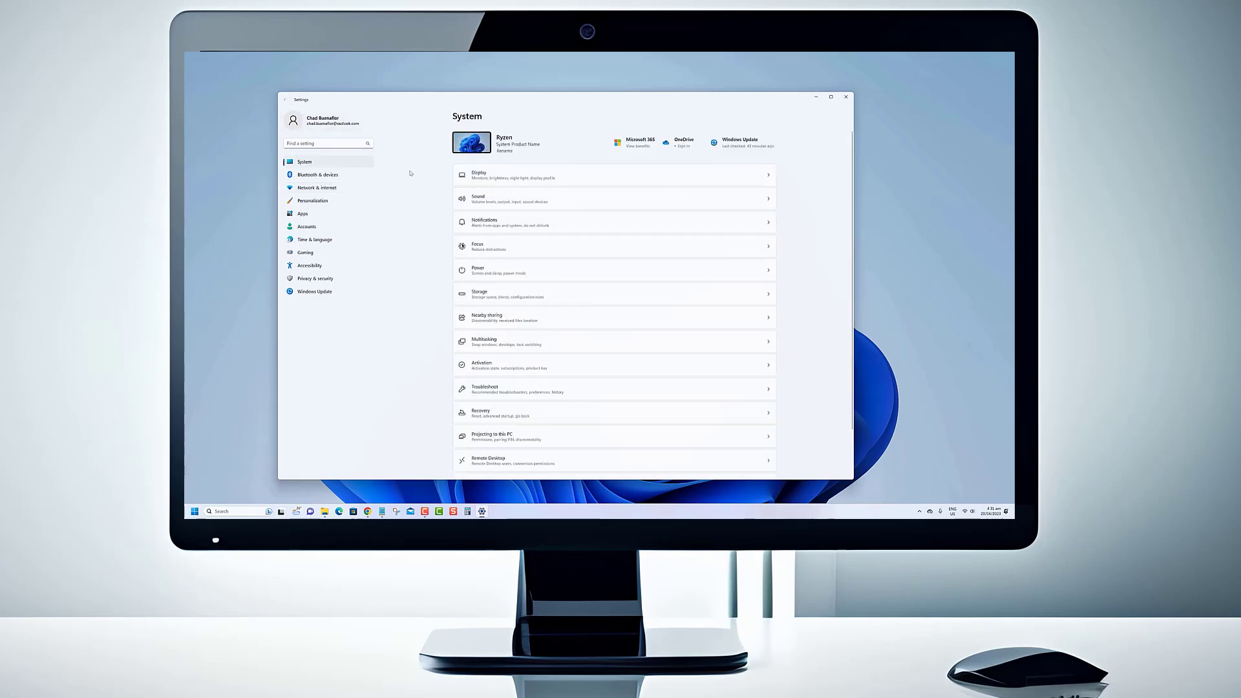
{"action": "left_click", "coordinate": [317, 175]}
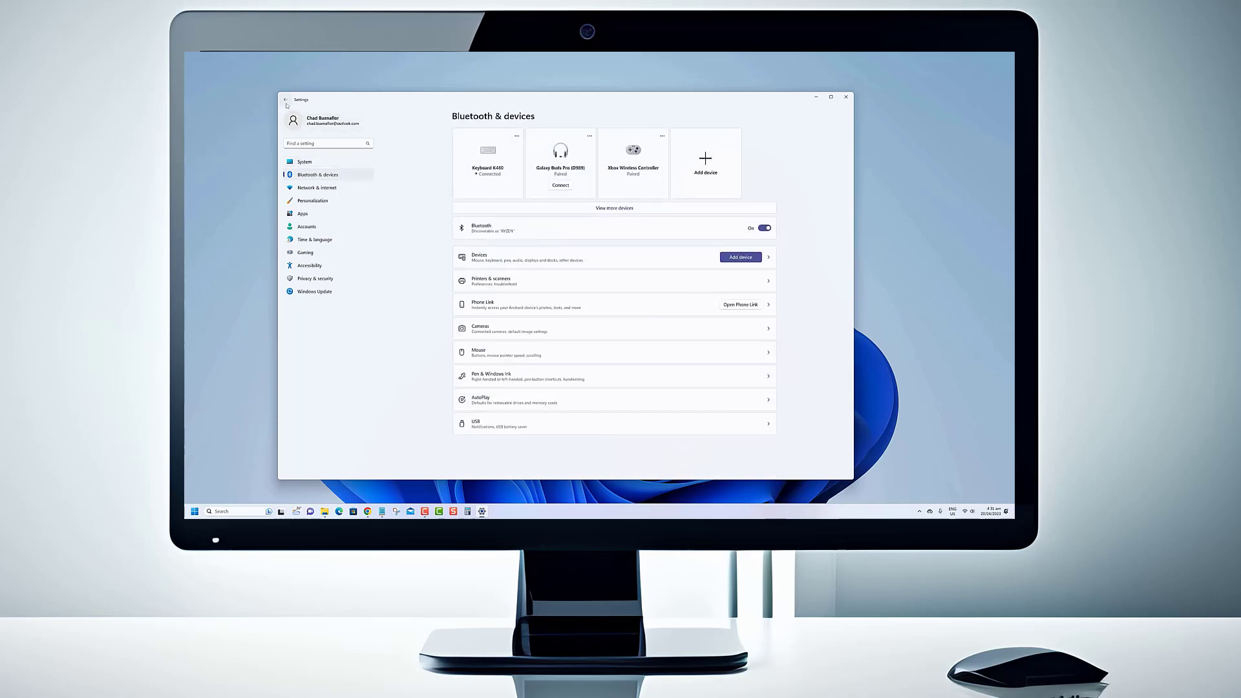
{"action": "left_click", "coordinate": [306, 161]}
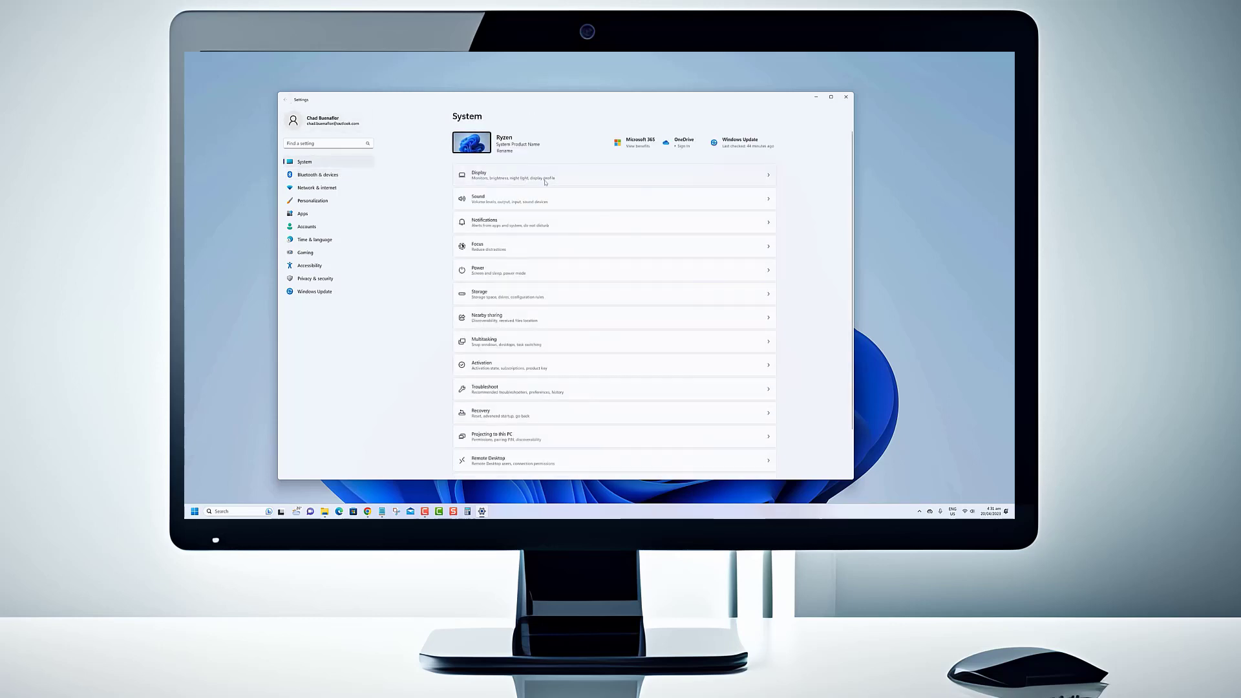
Browse the Apps and Gaming pages, then relaunch Settings from Start on the System page.
{"action": "left_click", "coordinate": [302, 214]}
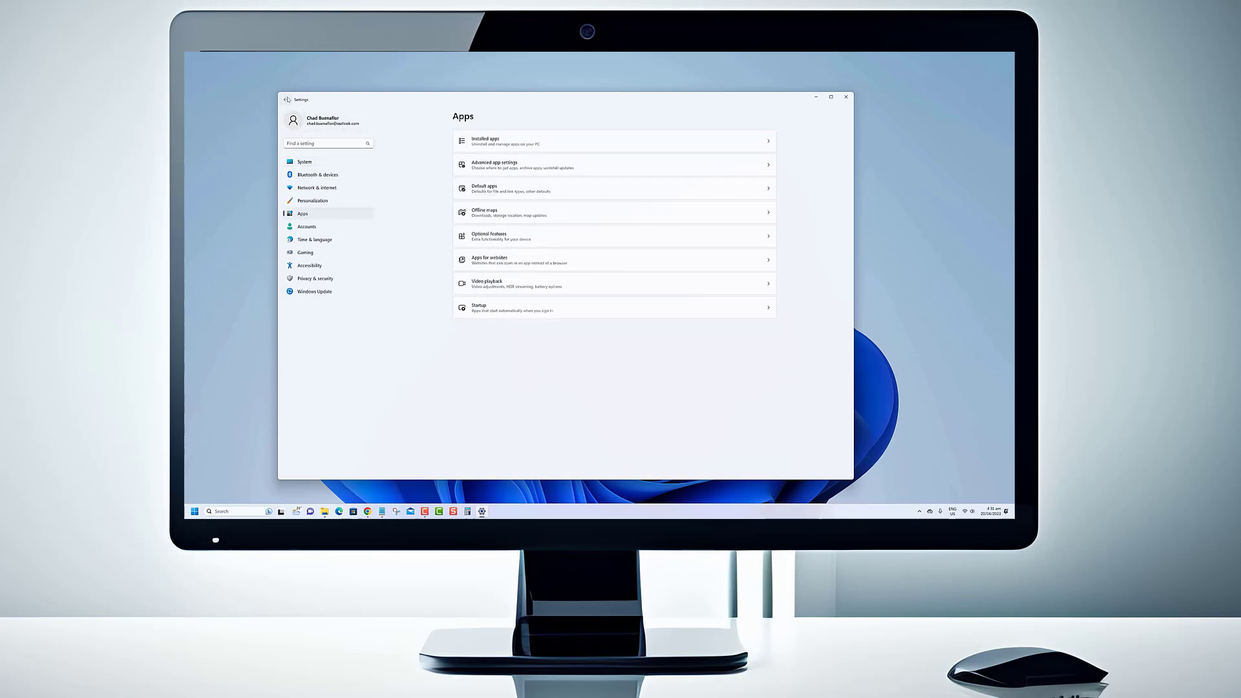
{"action": "left_click", "coordinate": [305, 162]}
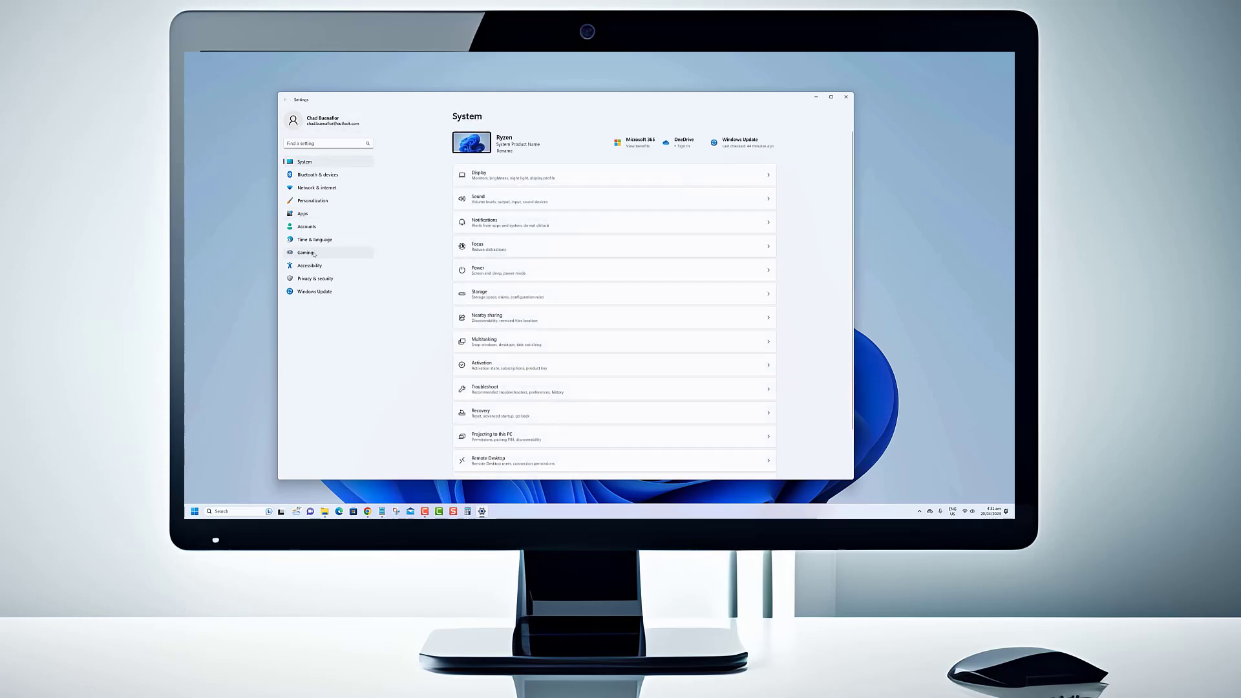
{"action": "left_click", "coordinate": [305, 252]}
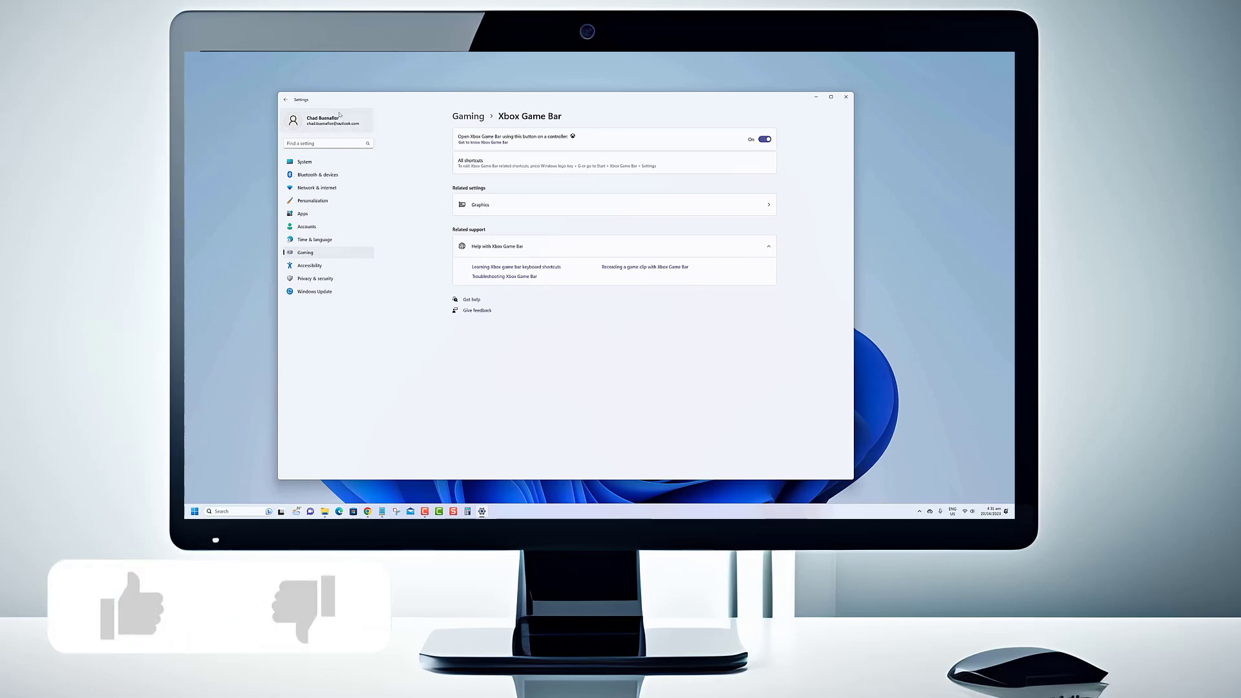
{"action": "left_click", "coordinate": [285, 100]}
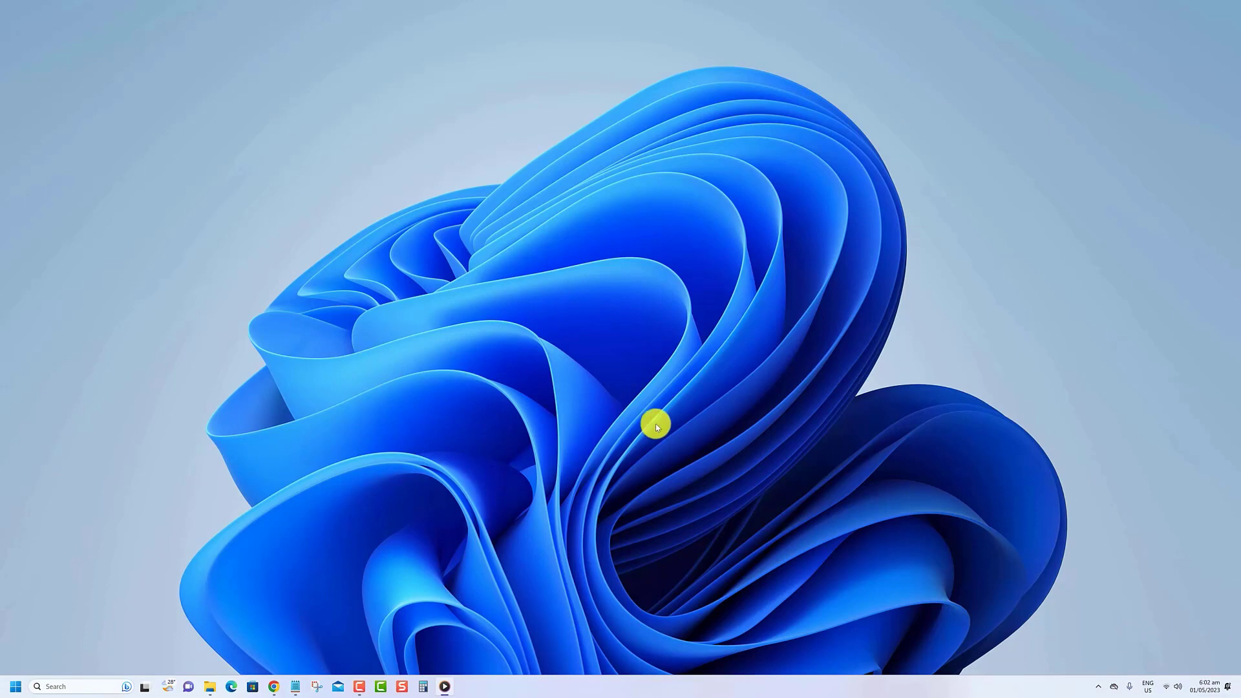
{"action": "left_click", "coordinate": [15, 687]}
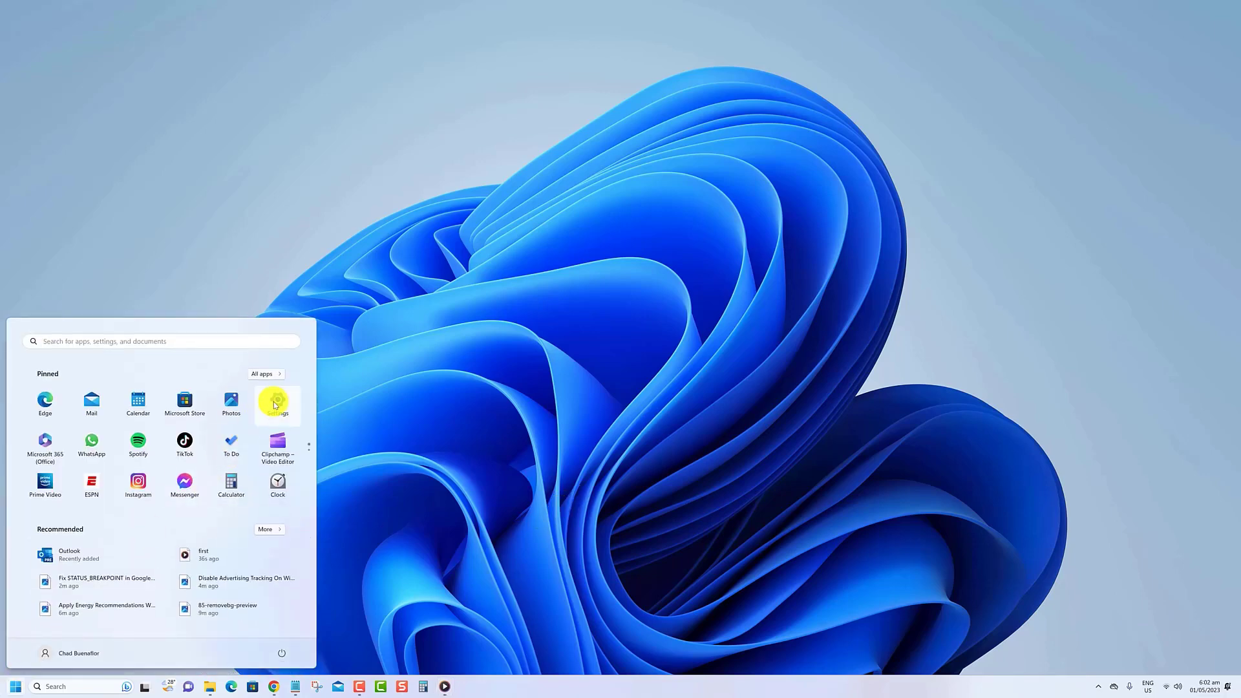
{"action": "left_click", "coordinate": [276, 402]}
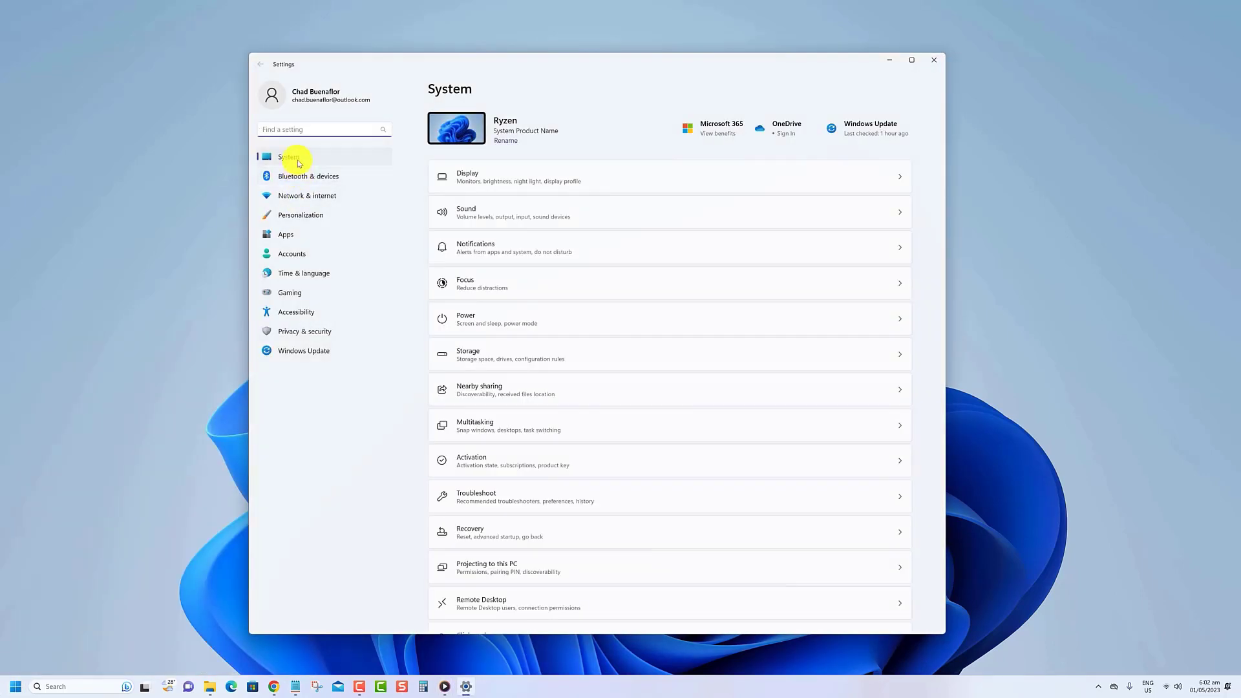
{"action": "mouse_move", "coordinate": [461, 320]}
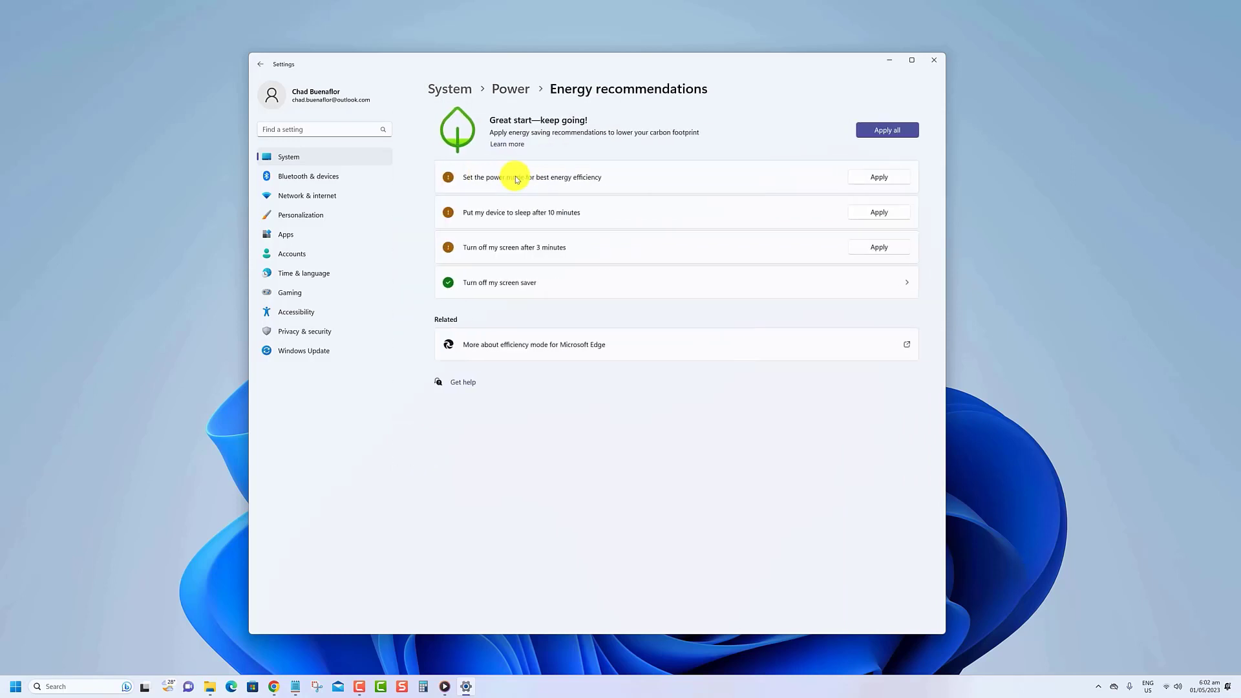
Apply all energy-saving recommendations on the Power > Energy recommendations page.
{"action": "left_click", "coordinate": [887, 129]}
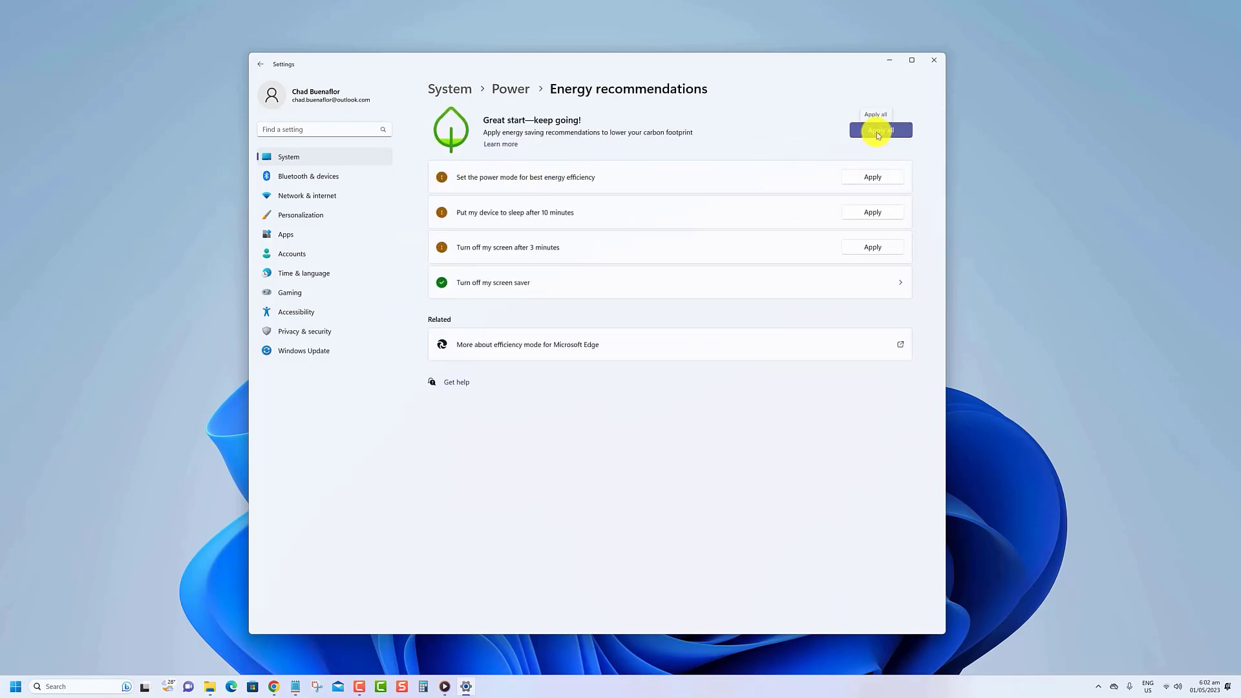
{"action": "mouse_move", "coordinate": [826, 208]}
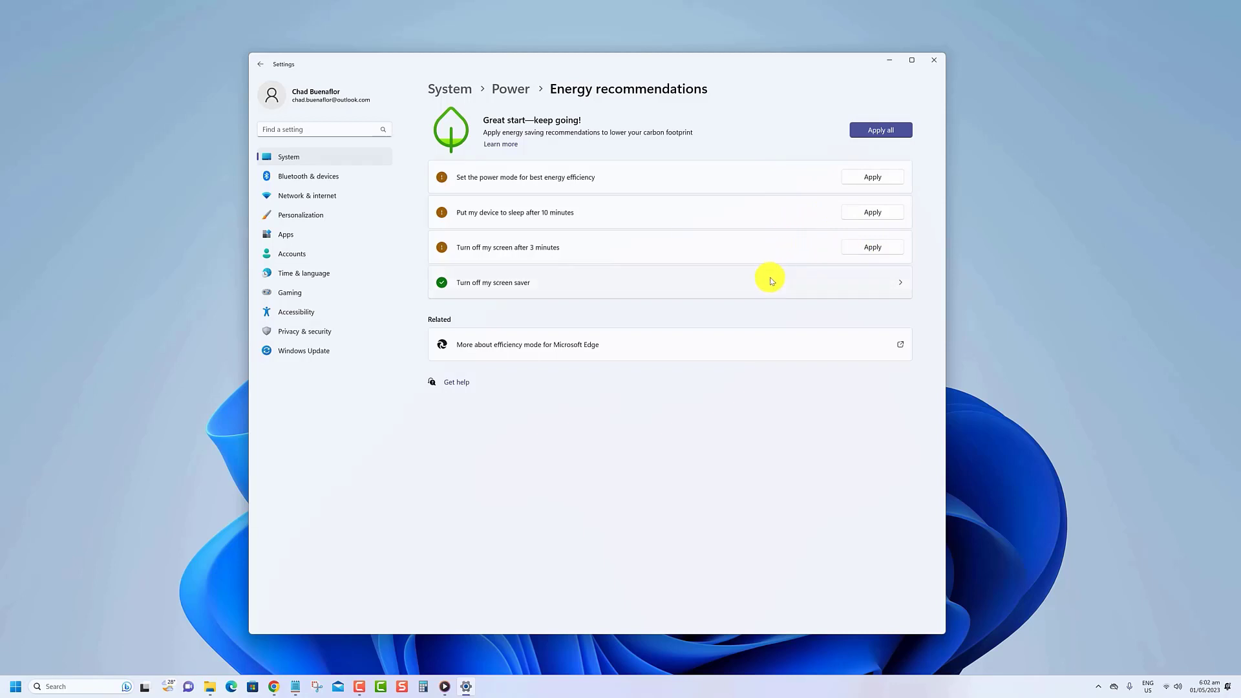
{"action": "mouse_move", "coordinate": [746, 443]}
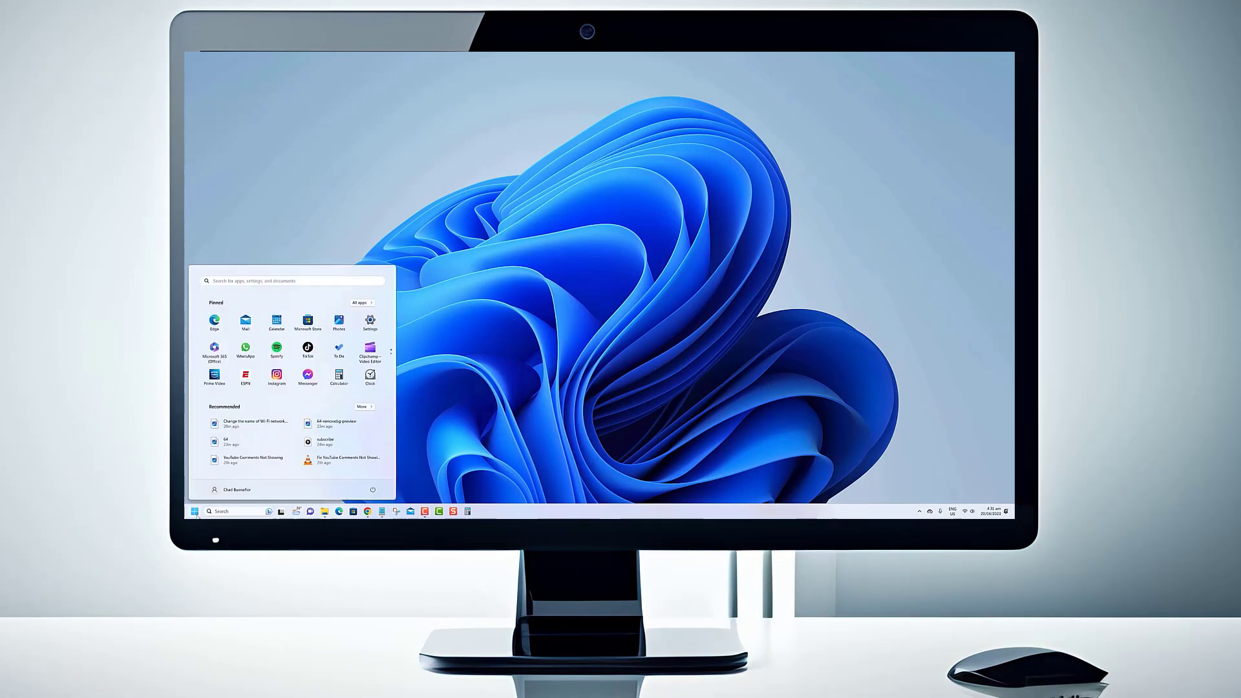
{"action": "left_click", "coordinate": [370, 324]}
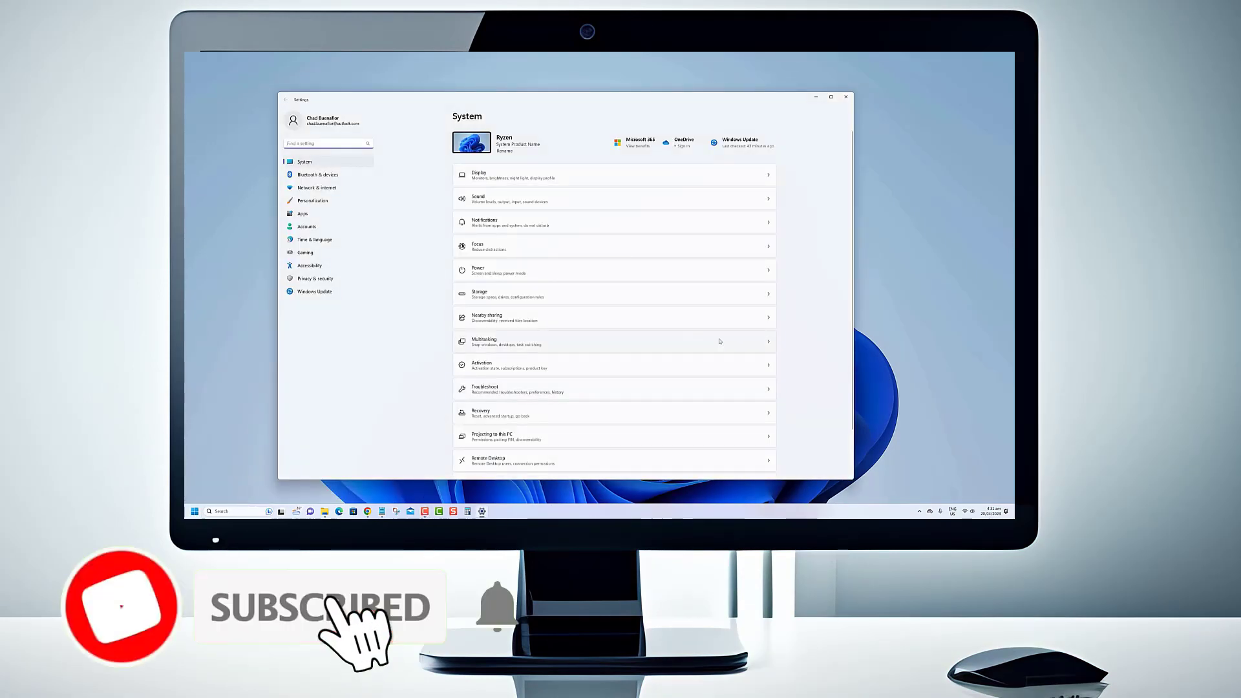
{"action": "scroll", "scroll_direction": "down", "scroll_amount": 3}
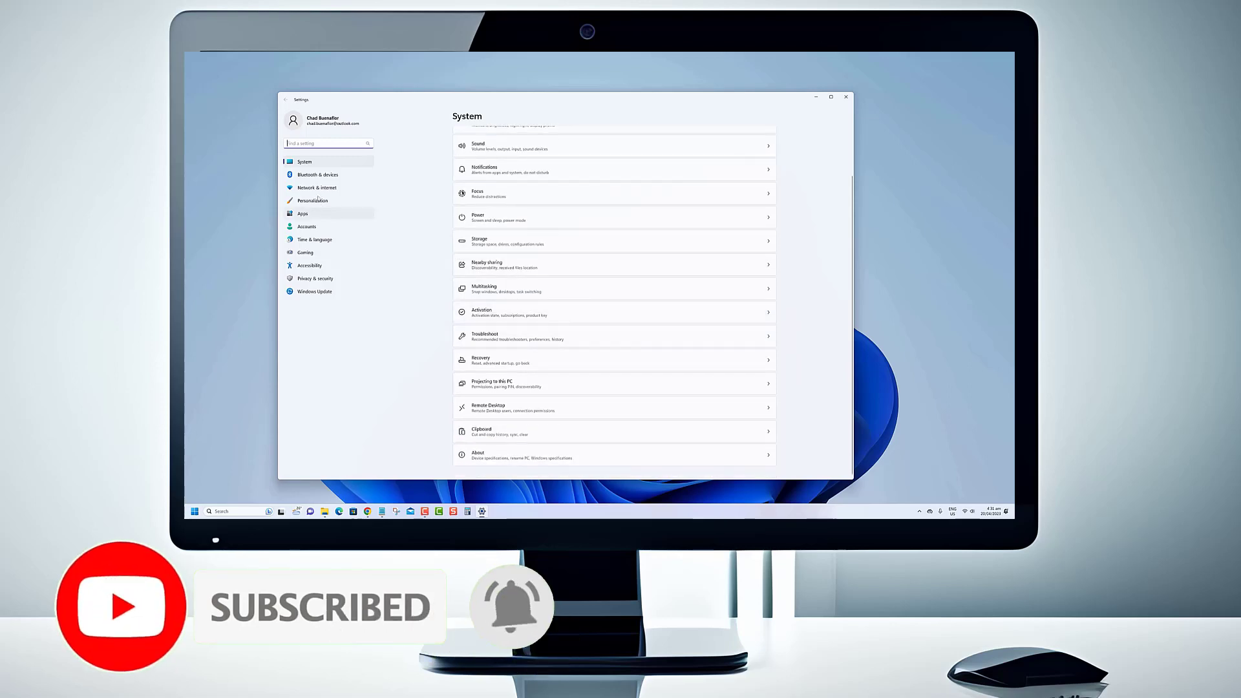
{"action": "left_click", "coordinate": [314, 187]}
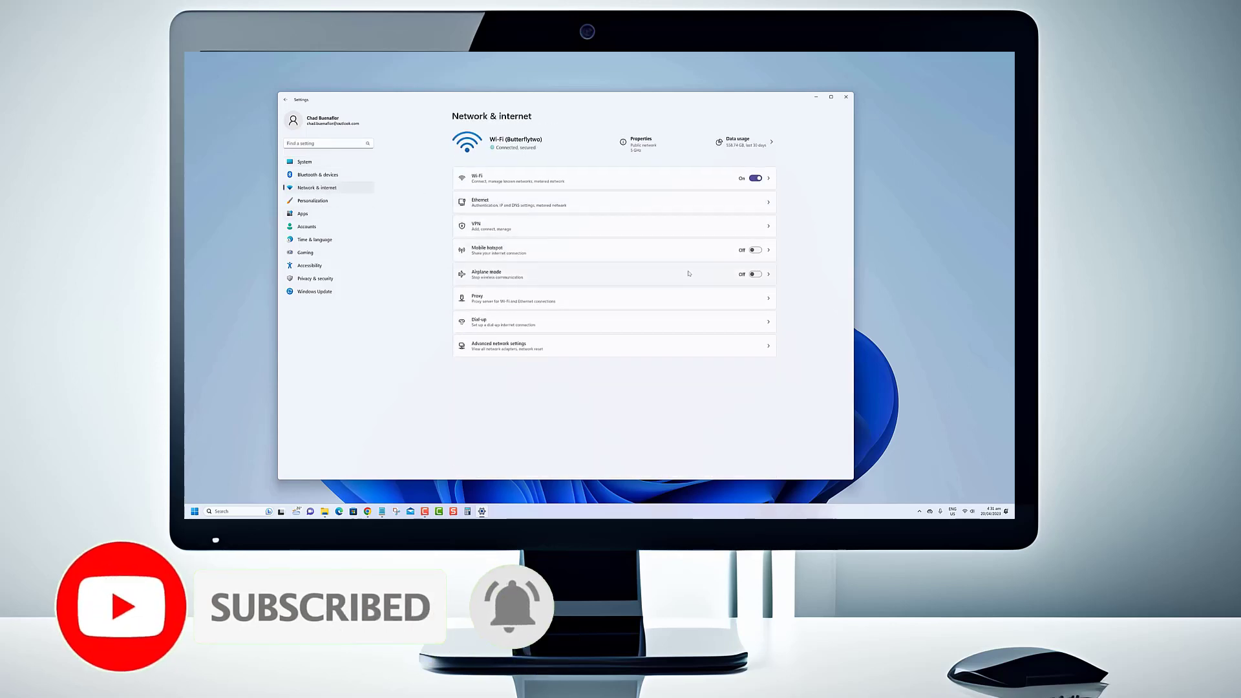